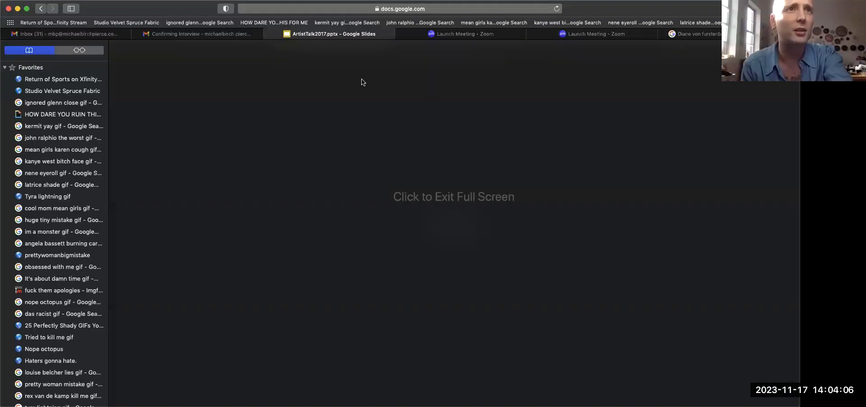
mouse_move(426, 177)
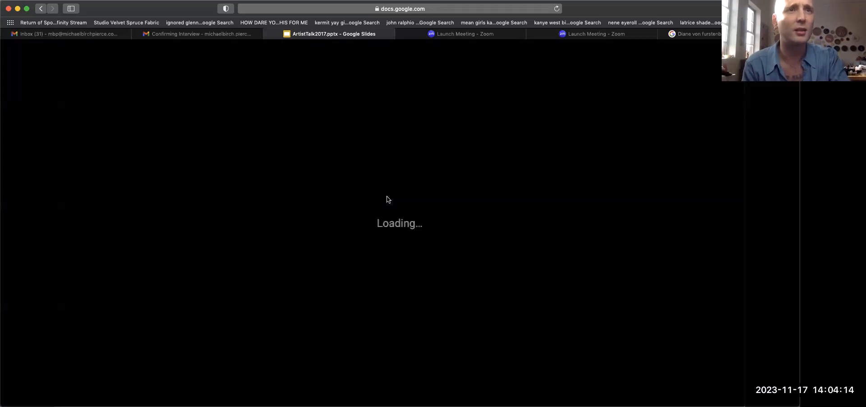
Browse the deck's display options and land on slide 2's artist statement in the editor.
click(69, 60)
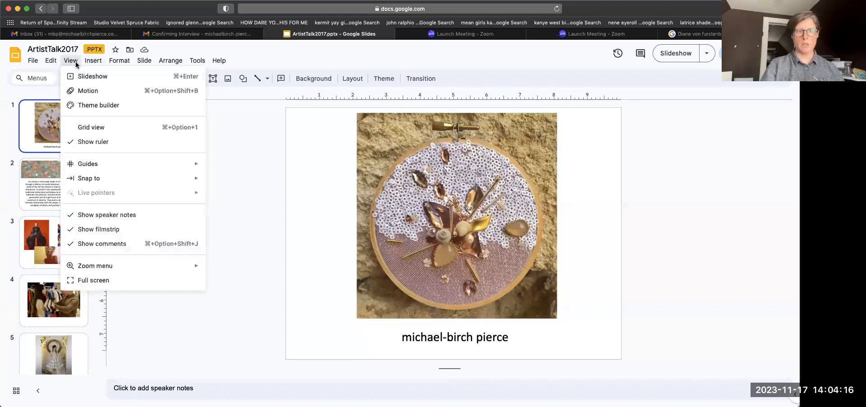
mouse_move(120, 217)
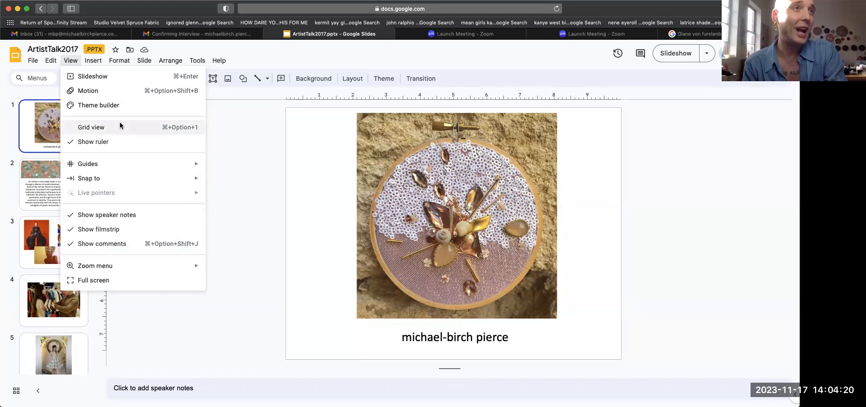
click(302, 189)
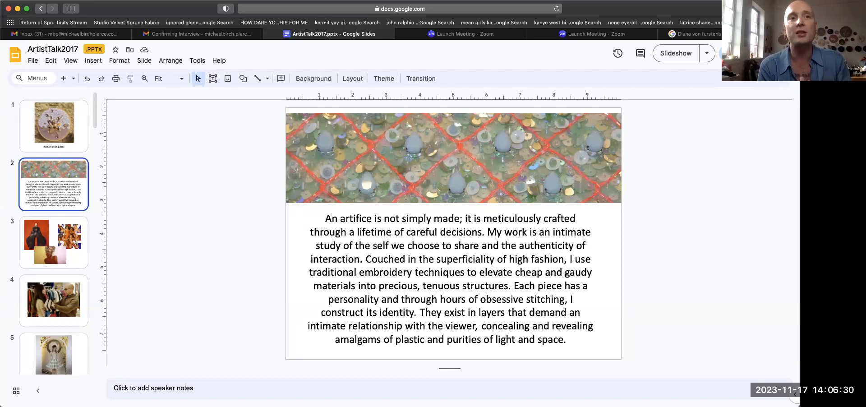
click(53, 127)
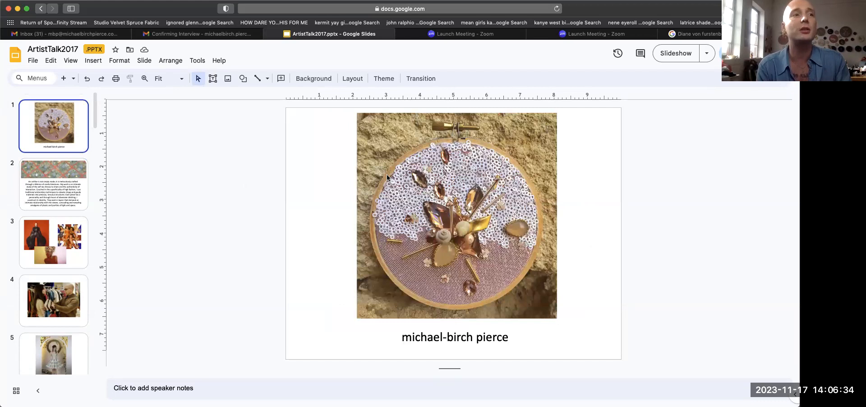
click(53, 183)
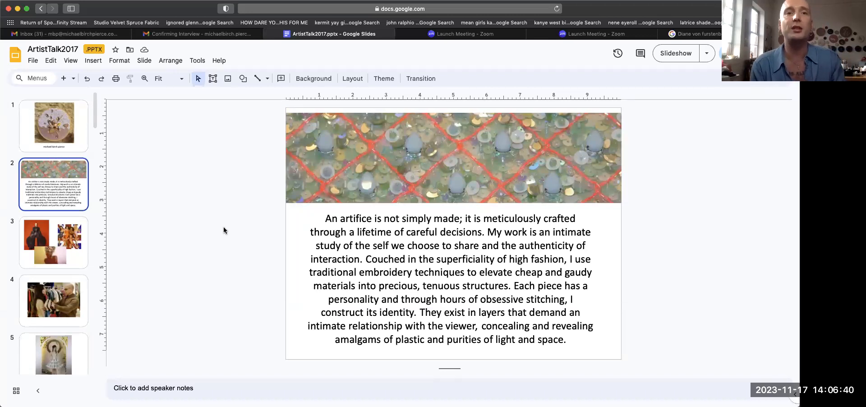
mouse_move(340, 131)
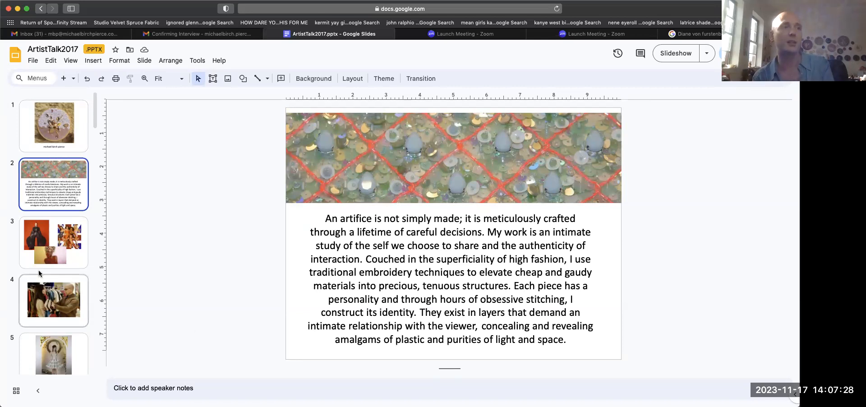
Open slide 3, the collage of three fashion and pop-culture images.
click(53, 242)
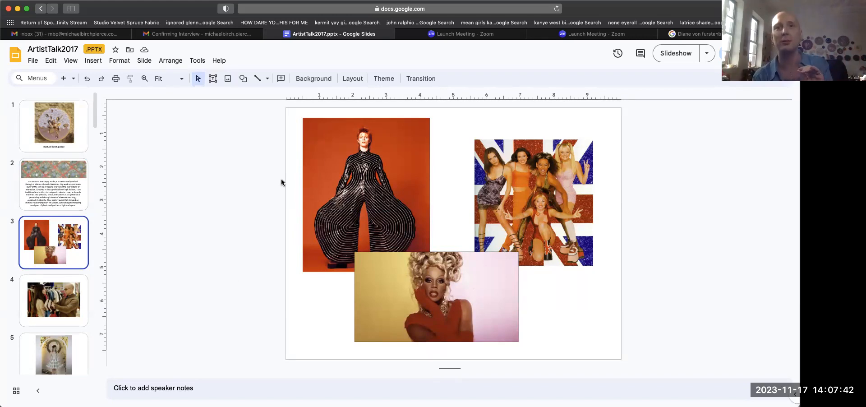
mouse_move(179, 267)
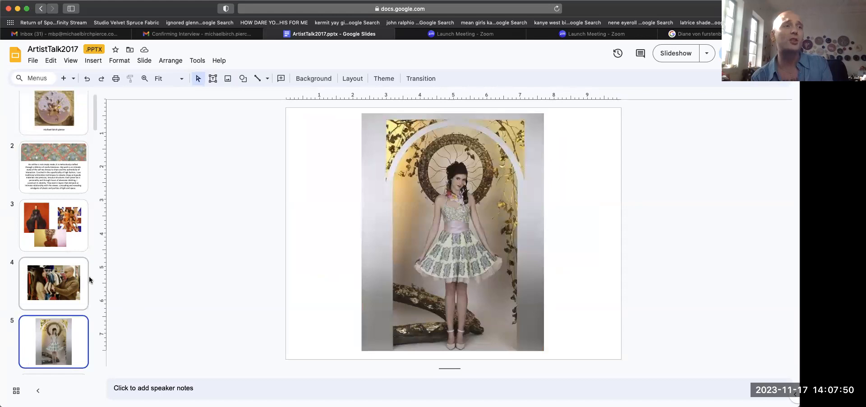
scroll(down, 3)
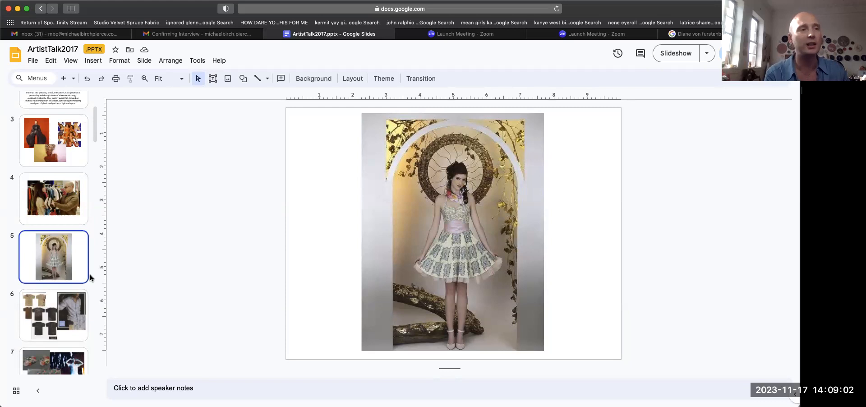
click(53, 315)
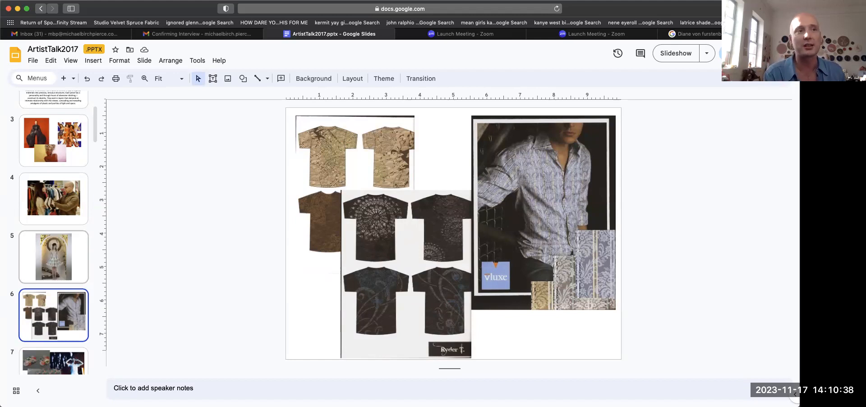
click(53, 257)
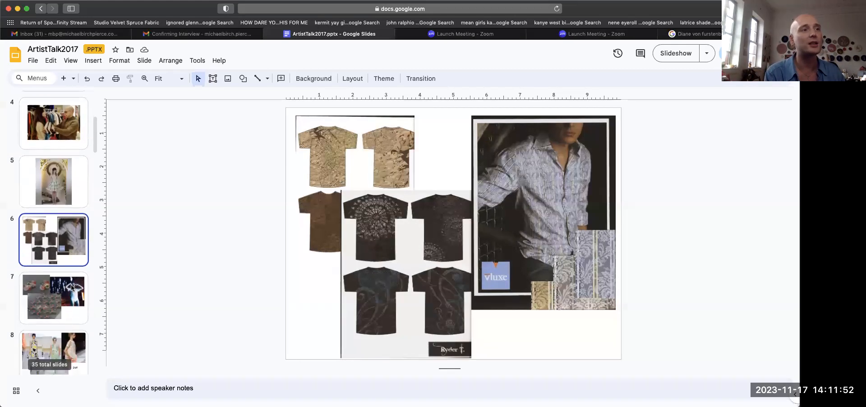
Scroll the filmstrip down toward slide 7's floral appliqué collage.
scroll(down, 3)
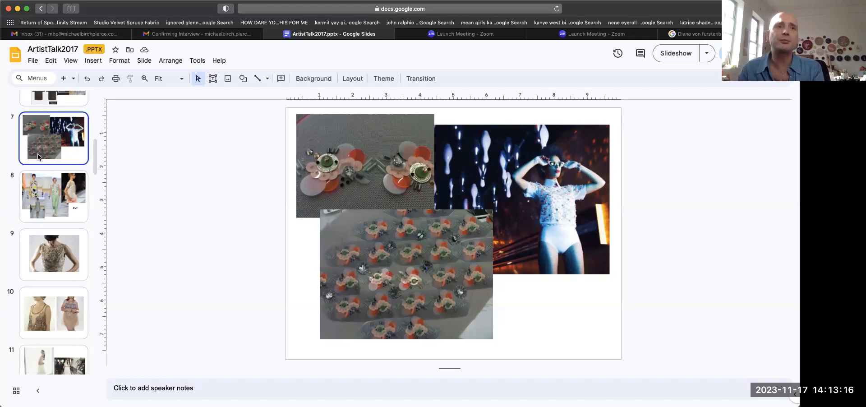
mouse_move(137, 153)
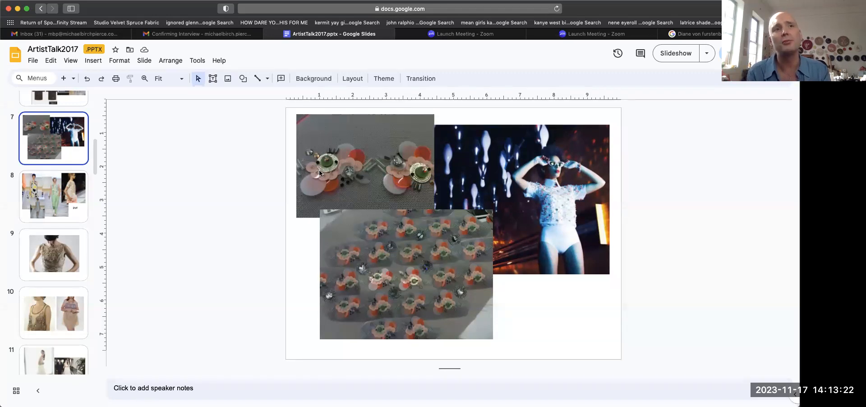
mouse_move(377, 202)
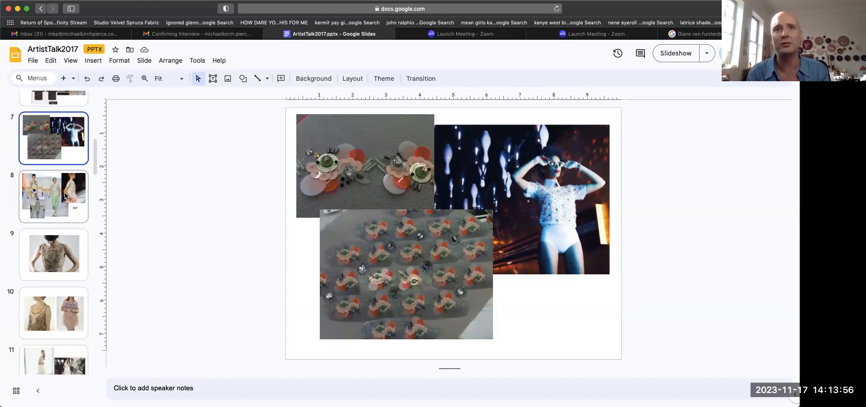
click(53, 196)
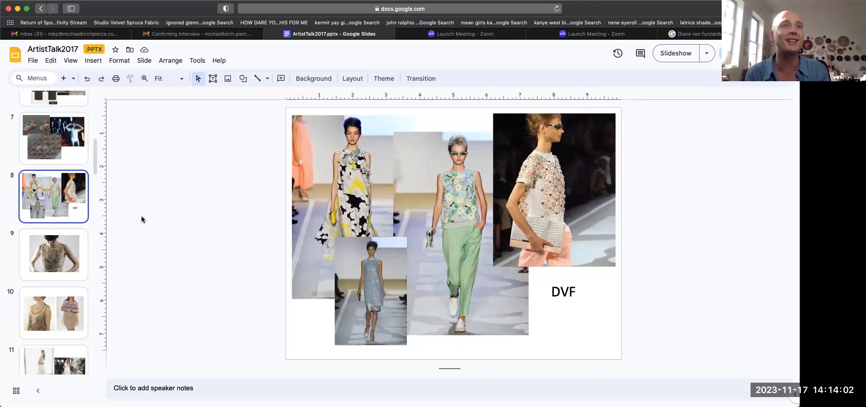
click(53, 253)
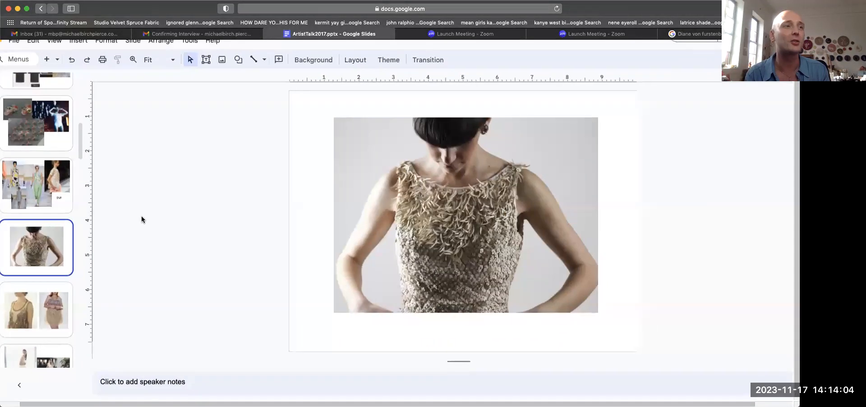
click(37, 184)
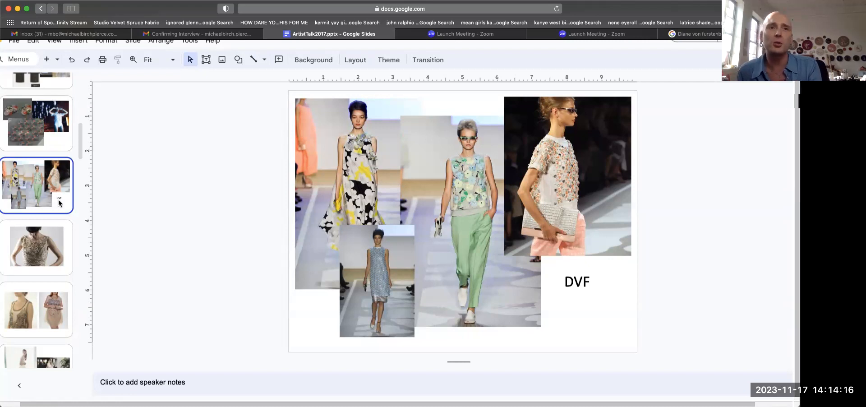
mouse_move(114, 207)
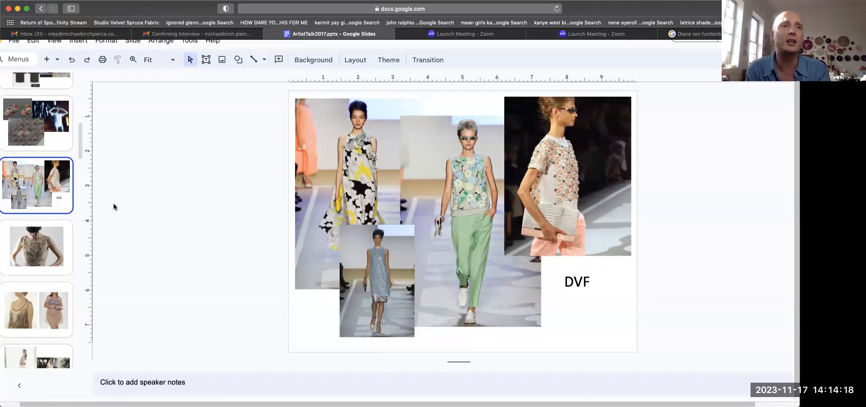
mouse_move(372, 153)
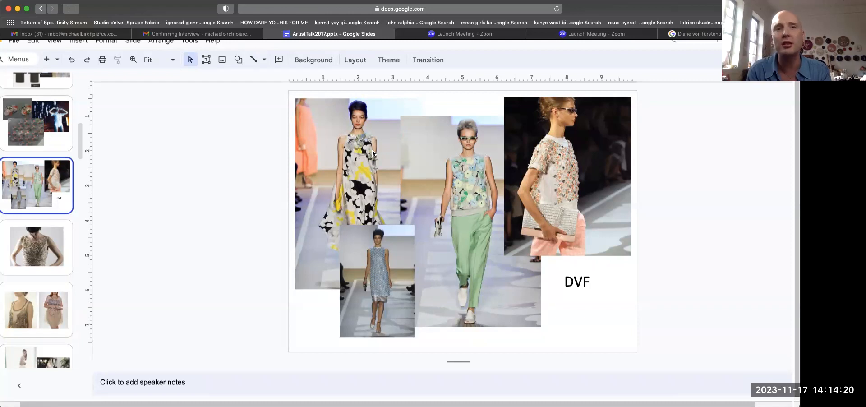
mouse_move(355, 135)
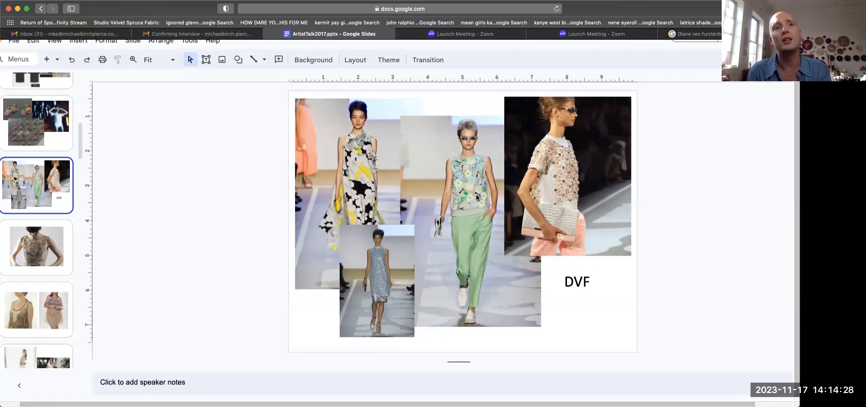
mouse_move(472, 207)
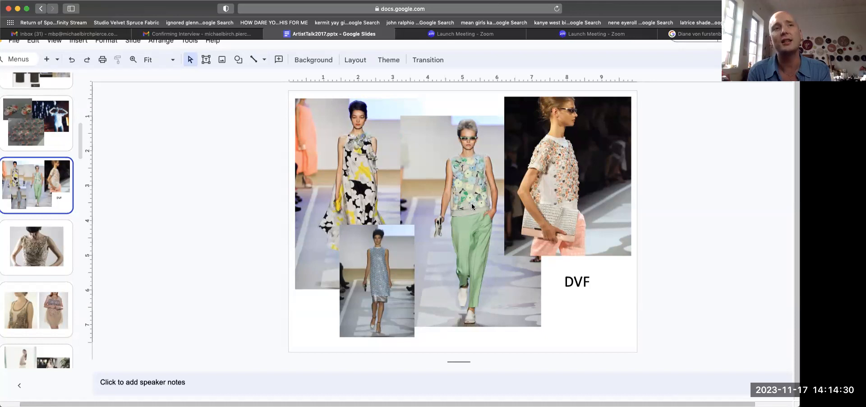
mouse_move(573, 184)
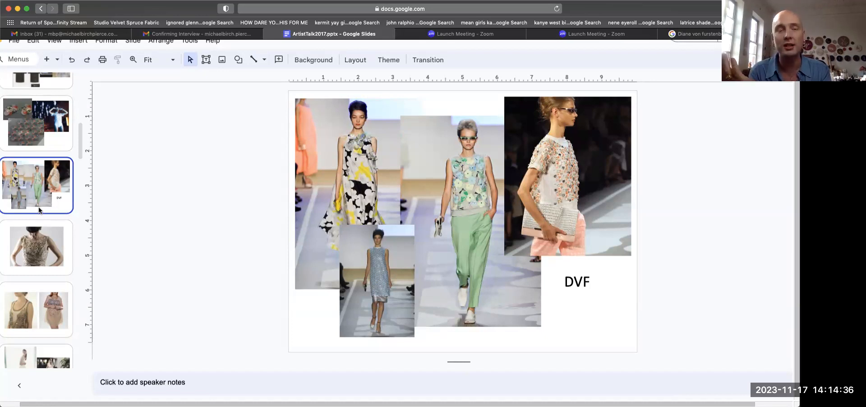
mouse_move(454, 177)
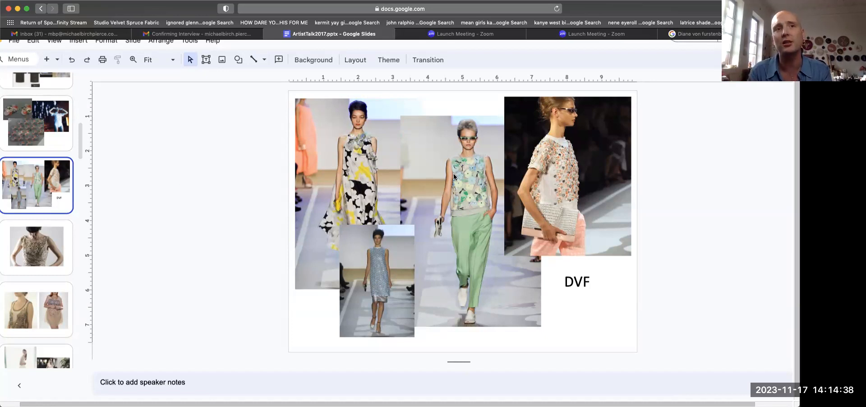
mouse_move(471, 184)
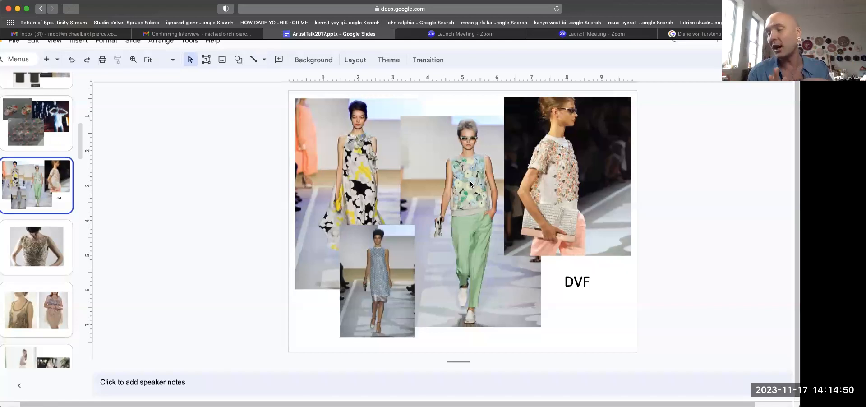
mouse_move(311, 268)
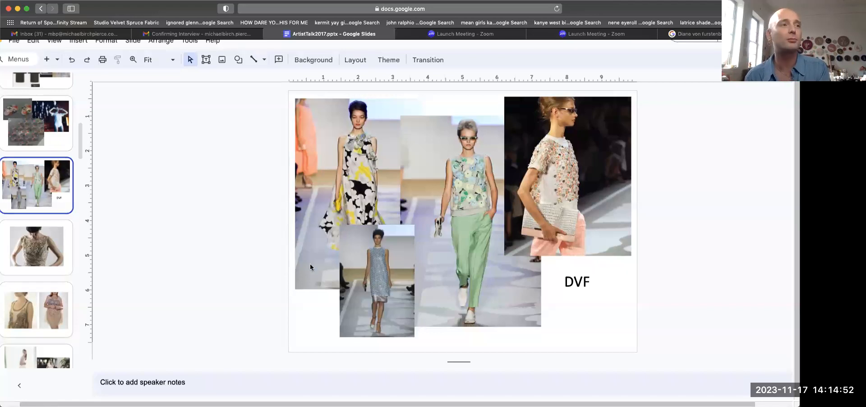
scroll(down, 3)
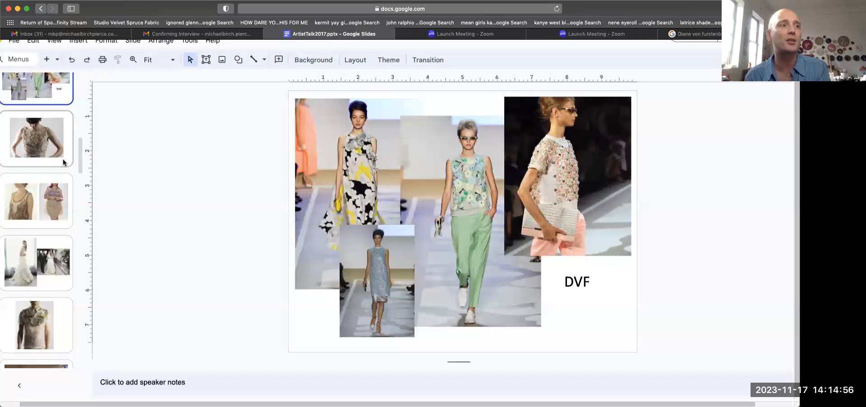
Pass the beaded bodice slide and open slide 10's two sheer beaded dresses.
click(37, 137)
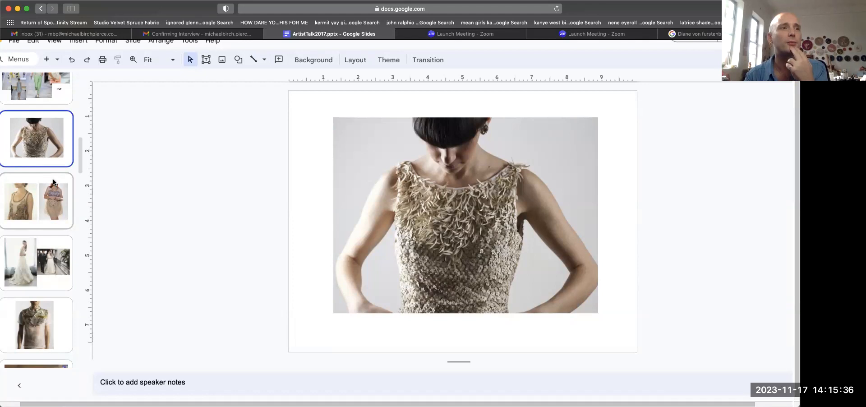
click(36, 202)
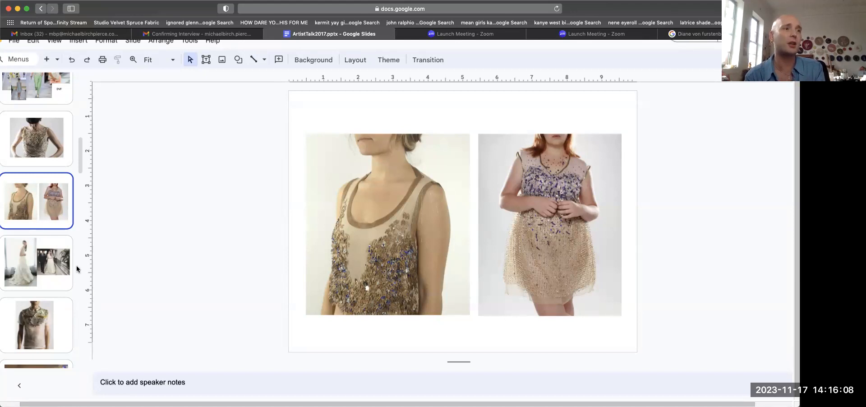
click(36, 265)
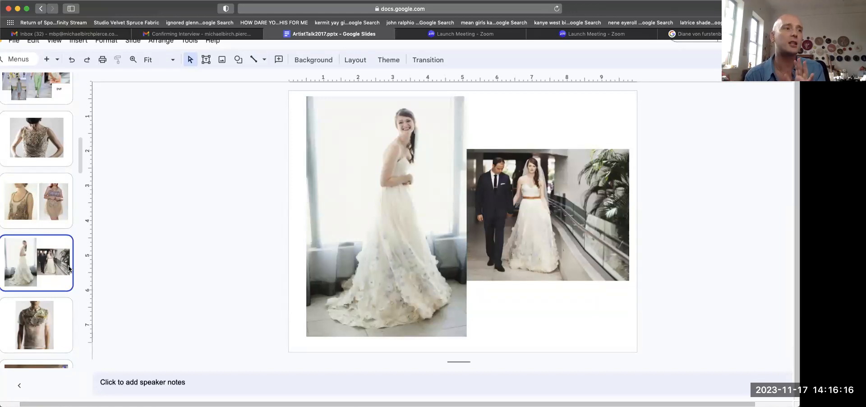
click(36, 325)
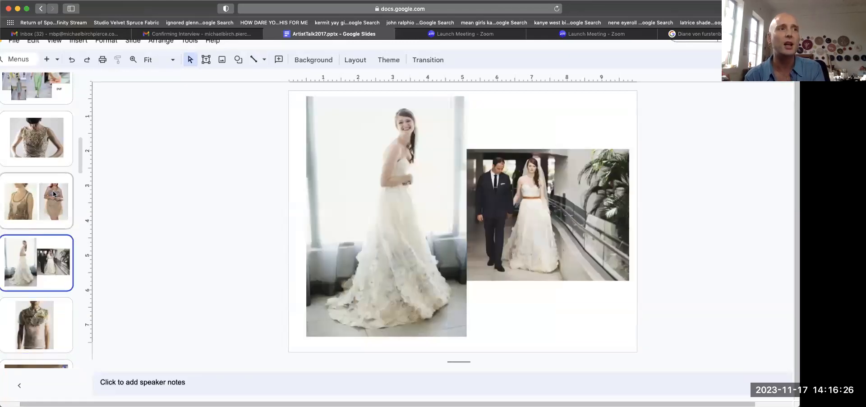
click(54, 201)
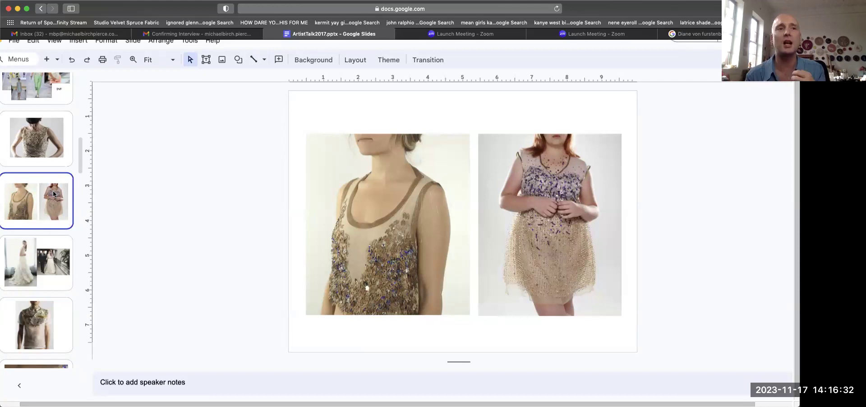
mouse_move(548, 202)
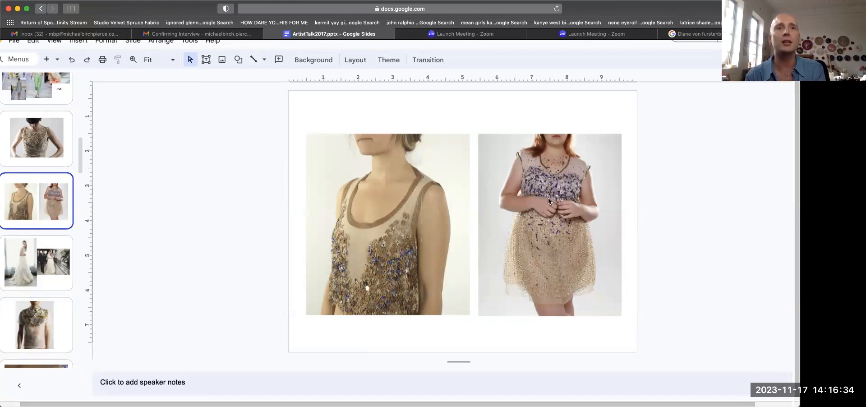
mouse_move(589, 240)
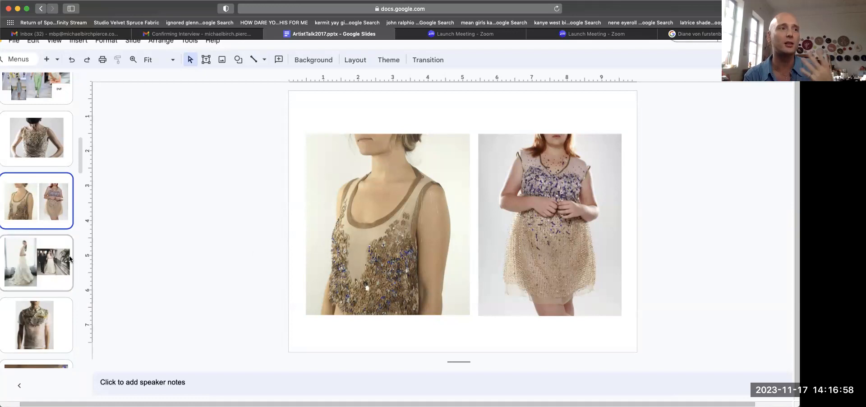
Reopen slide 11's wedding gown photos and scroll the filmstrip further down.
click(36, 262)
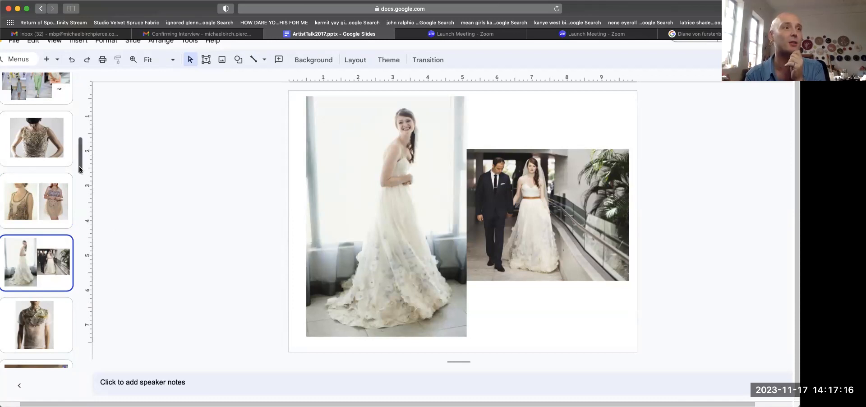
scroll(down, 3)
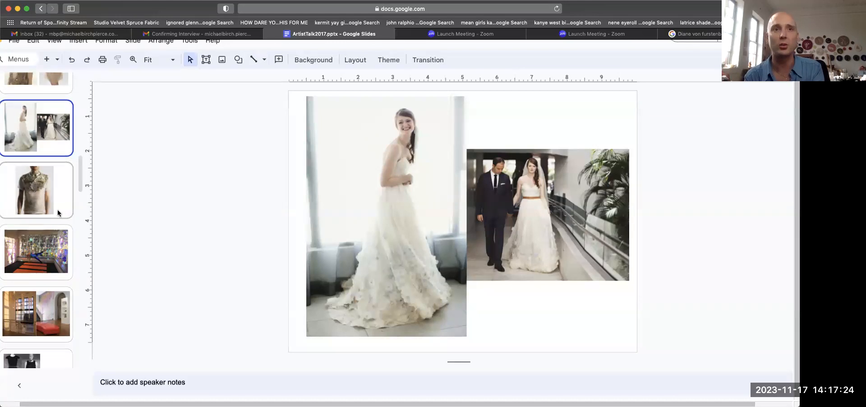
Stop at the embellished T-shirt slide, then the yoga pose in the colourful room.
click(36, 189)
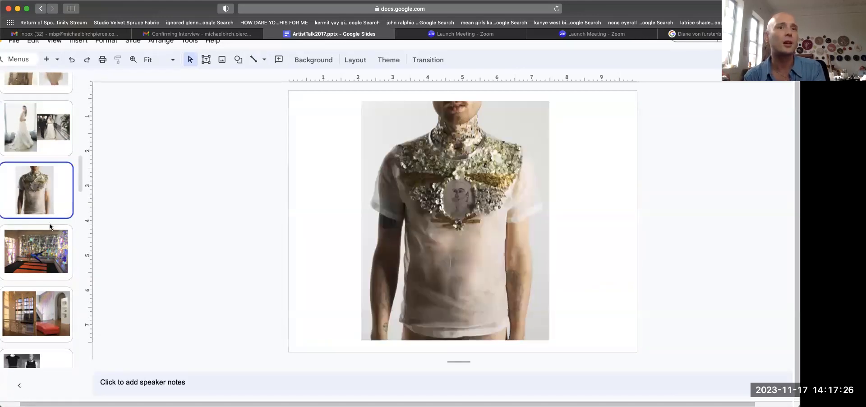
click(36, 252)
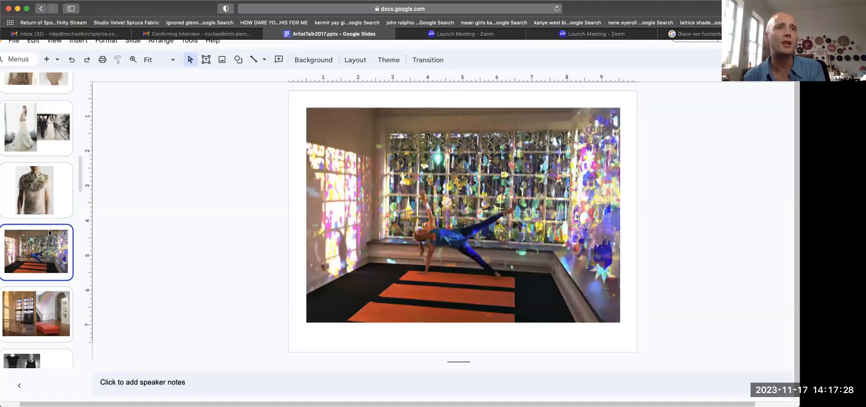
scroll(down, 3)
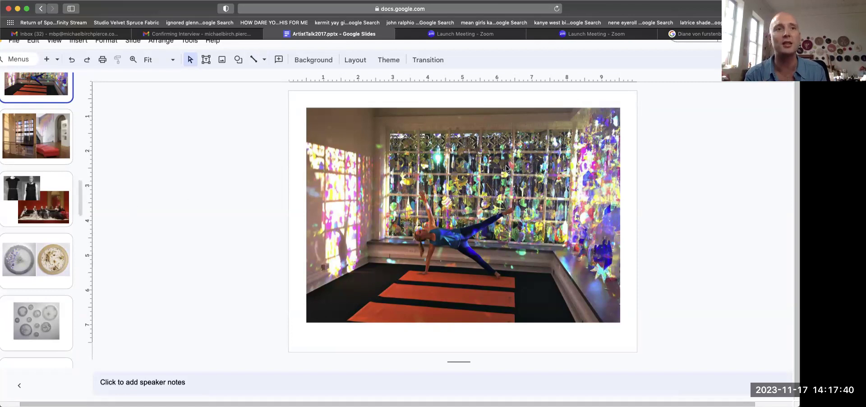
mouse_move(538, 215)
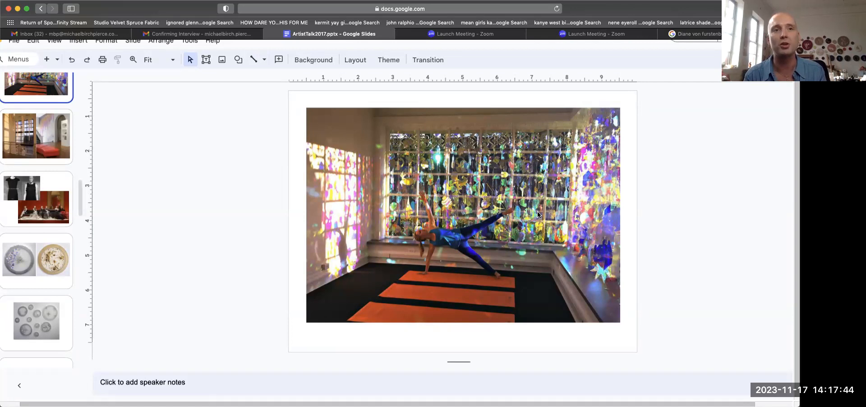
mouse_move(589, 197)
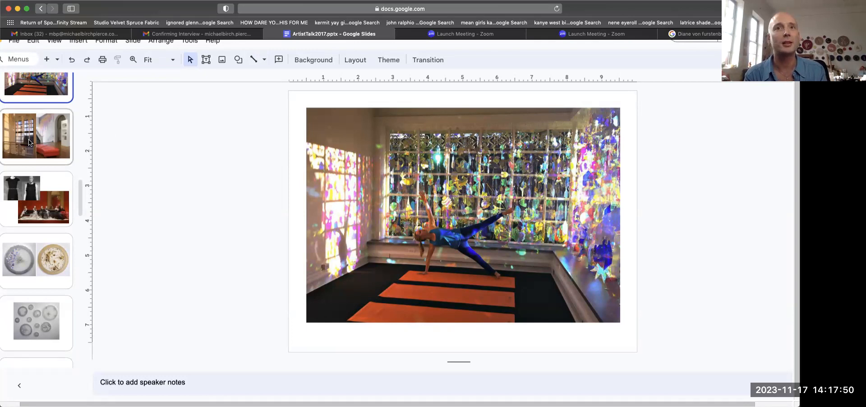
View the red-seating rooms and T-shirt slides, ending on slide 10's two beaded dresses.
click(36, 136)
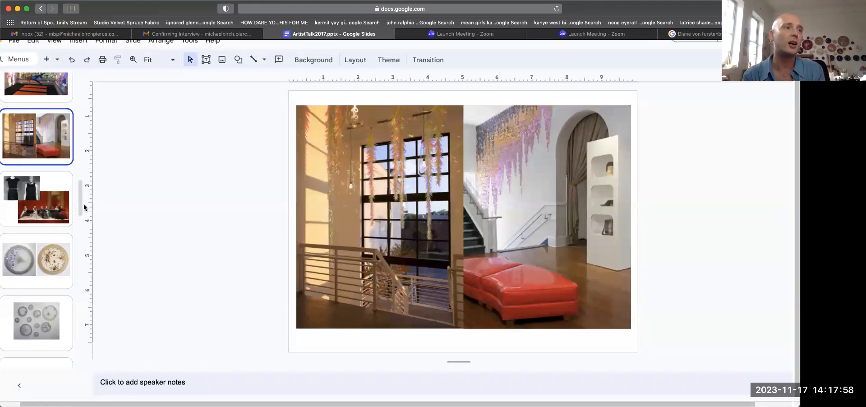
scroll(down, 3)
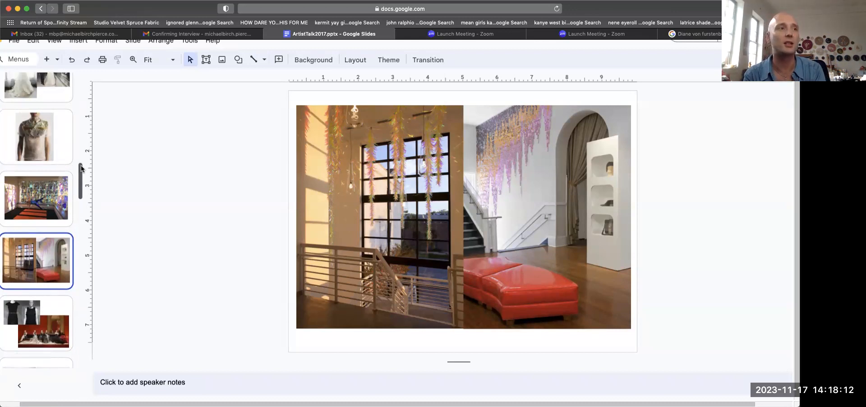
click(37, 136)
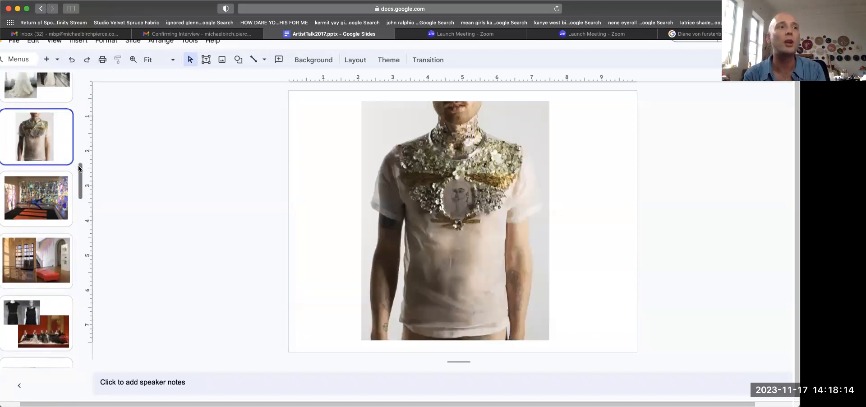
click(36, 143)
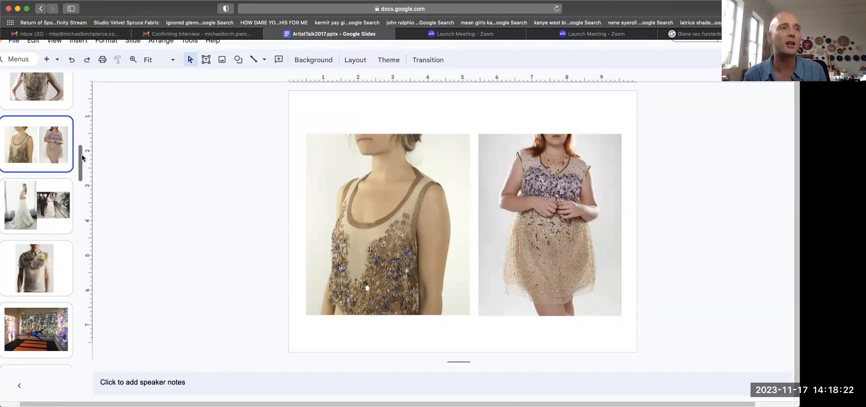
scroll(down, 3)
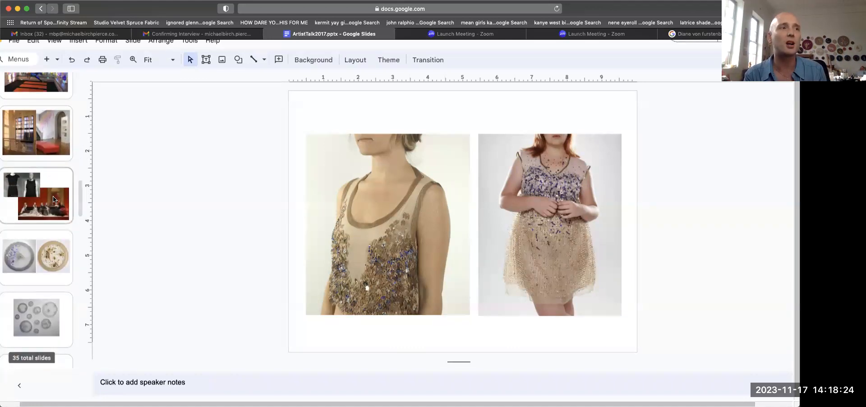
Open the Little Black Dress slide with its red-room mannequin display.
click(36, 195)
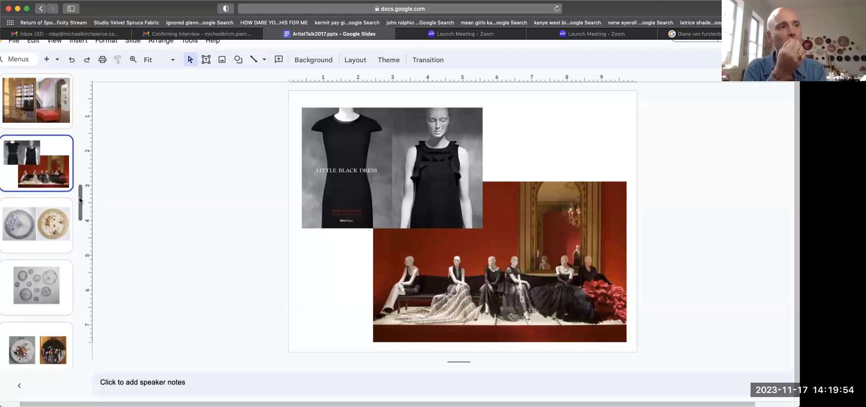
mouse_move(54, 245)
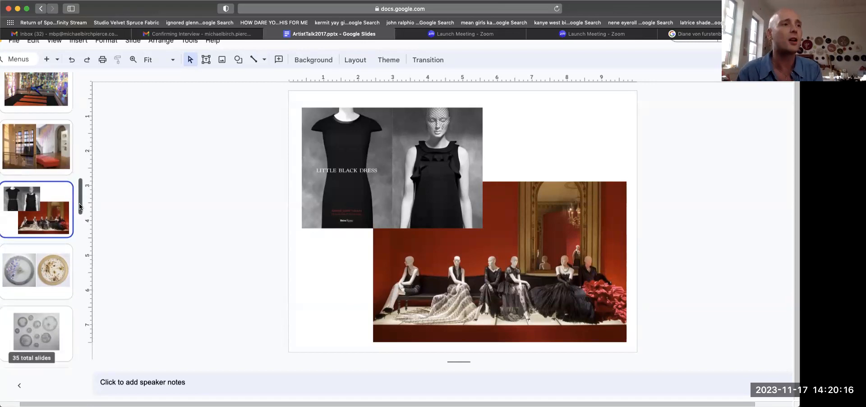
View the silver and gold circles, then small circles, then return to silver and gold.
scroll(down, 3)
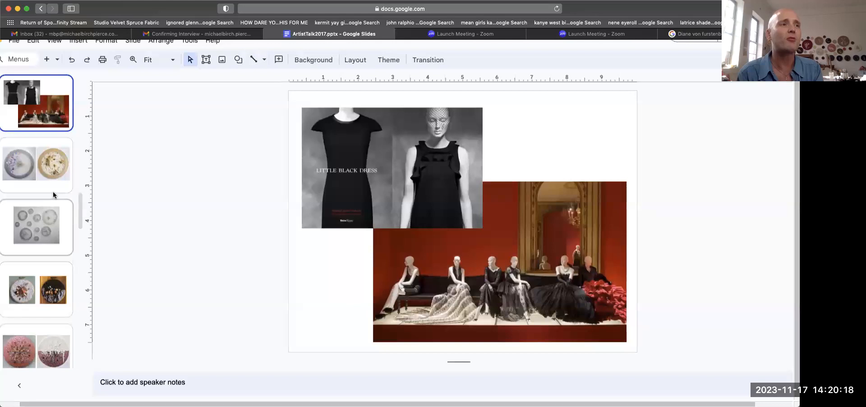
click(36, 164)
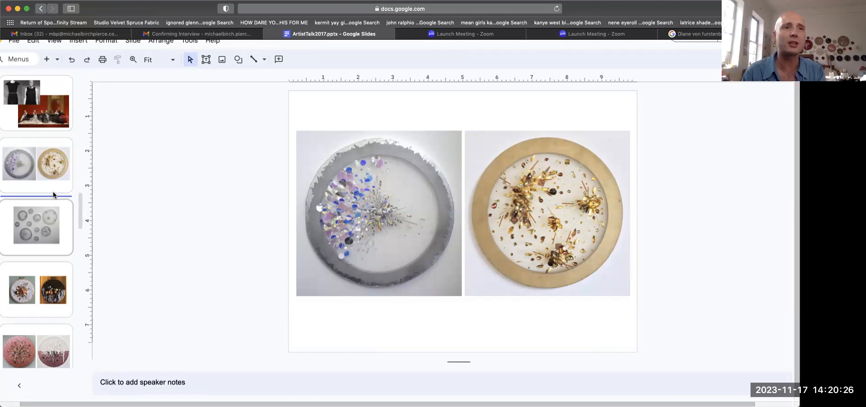
click(35, 228)
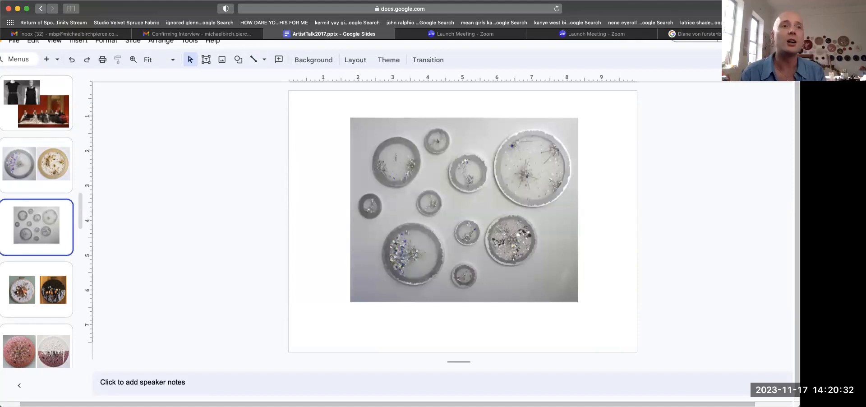
click(36, 165)
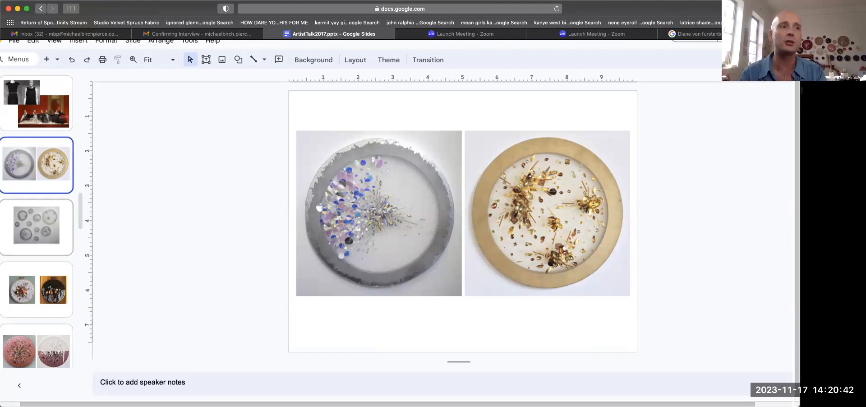
Open the green sequined embroidery-hoop slide with white flowers and jewels.
click(36, 290)
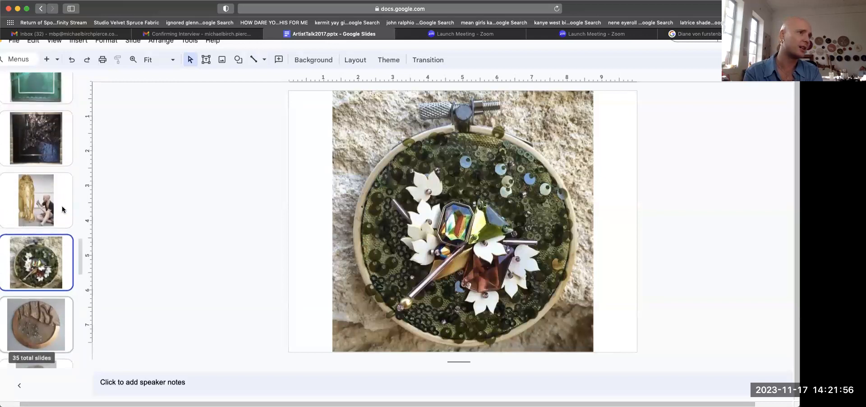
Alternate between the copper fabric disc and silver oval plate, ending on the silver plate.
click(36, 325)
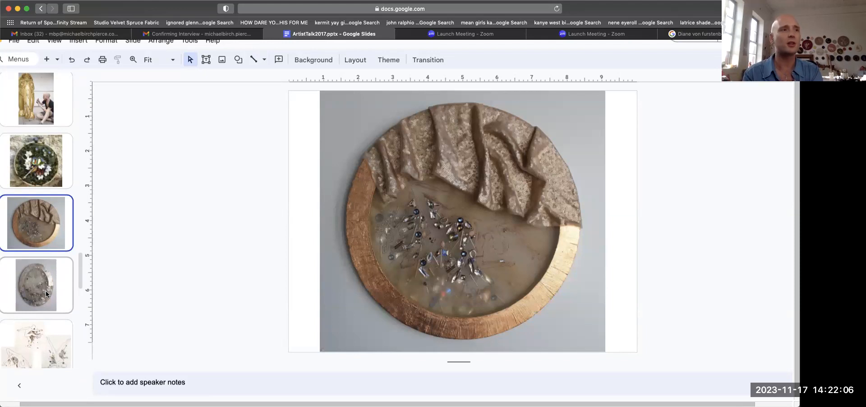
click(36, 285)
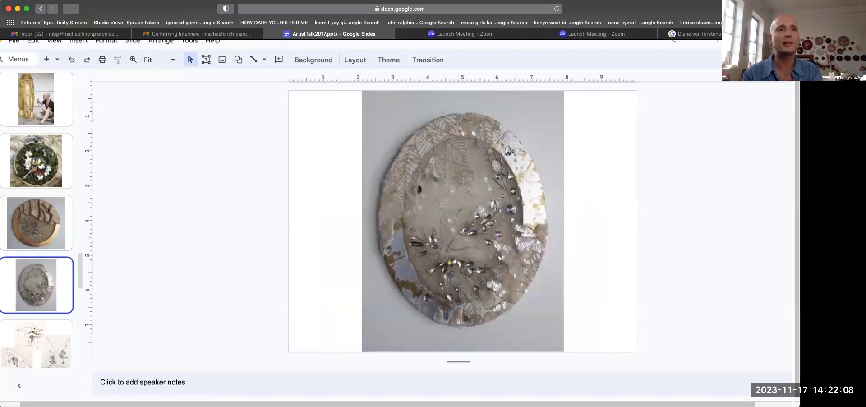
scroll(down, 3)
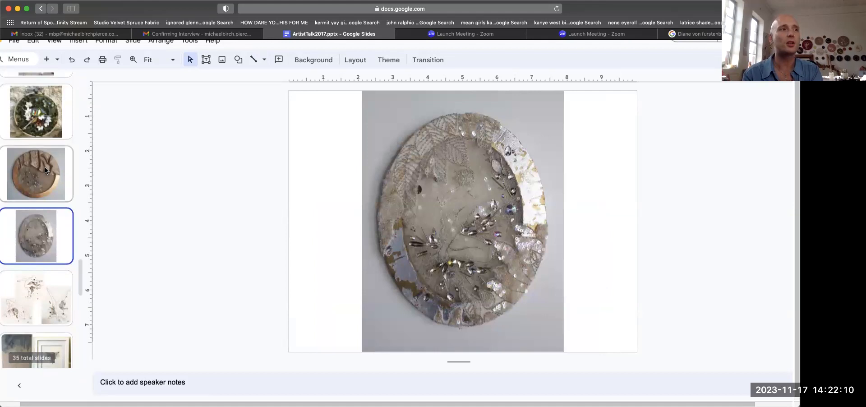
click(36, 174)
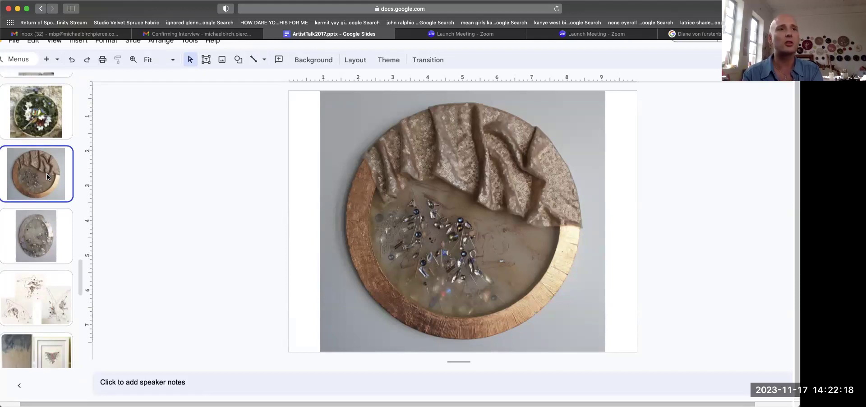
click(36, 235)
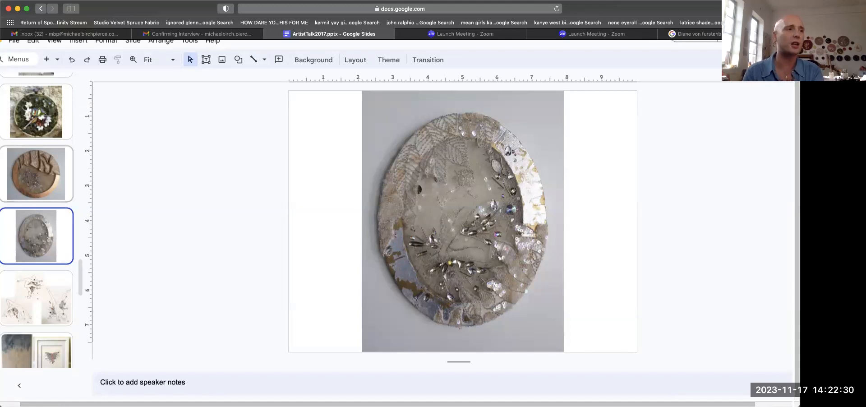
Page past the line-drawn figures and gilded-frames slides to the fur-covered hoops slide.
click(36, 297)
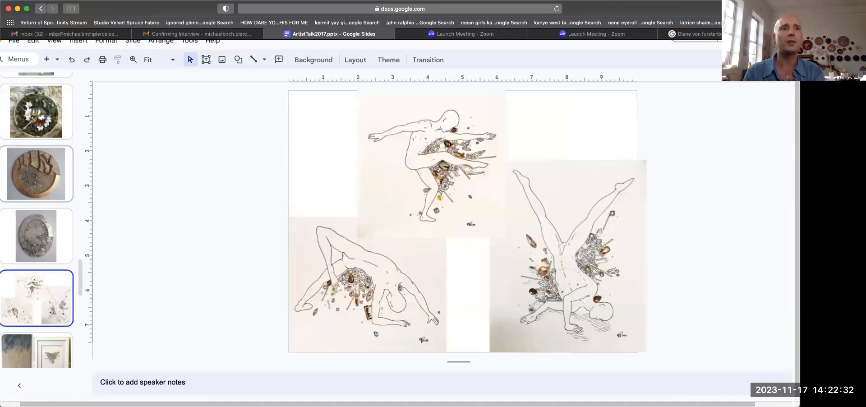
scroll(down, 3)
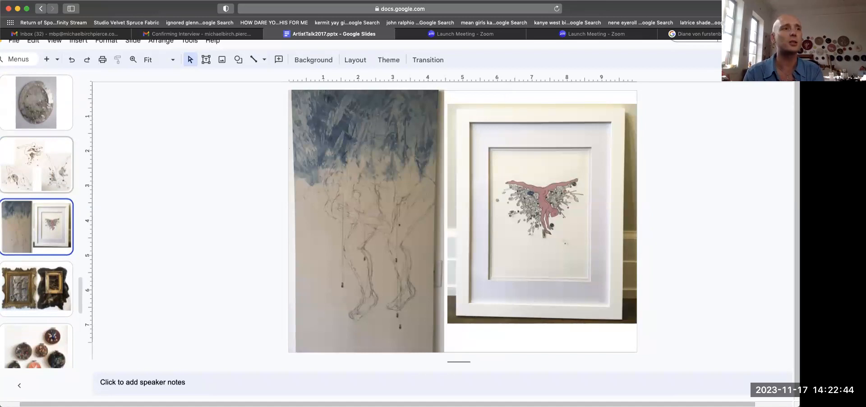
click(36, 289)
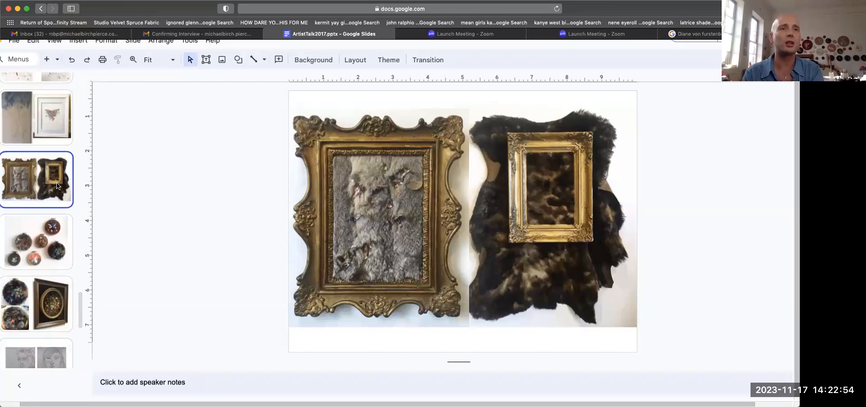
click(36, 242)
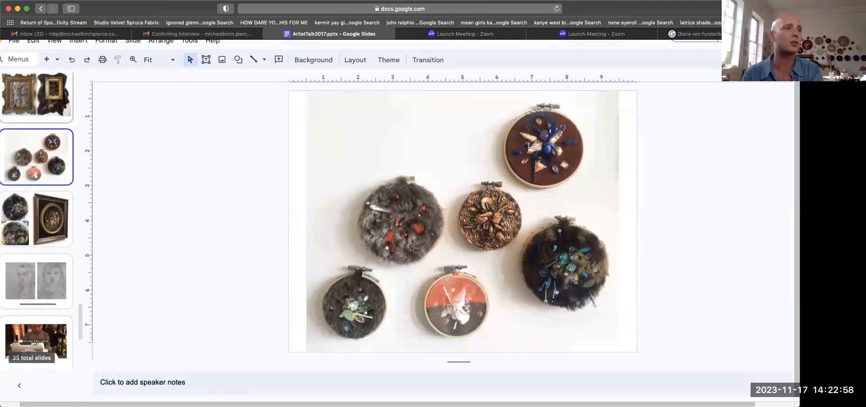
scroll(down, 3)
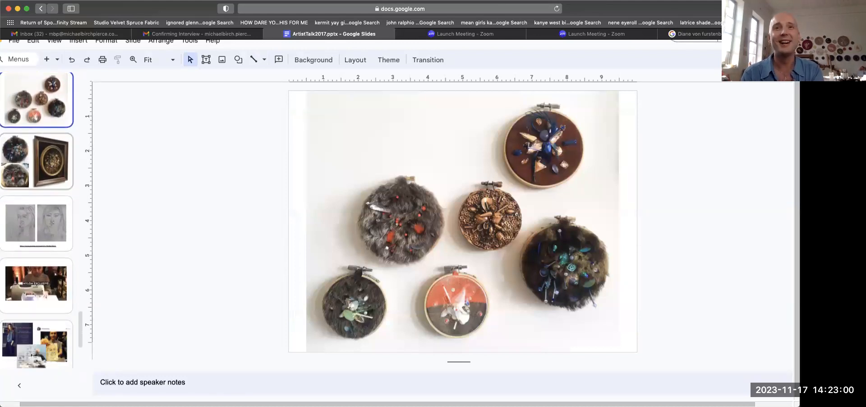
Revisit the framed fur pieces slide, then return to the embroidered hoops slide.
click(37, 161)
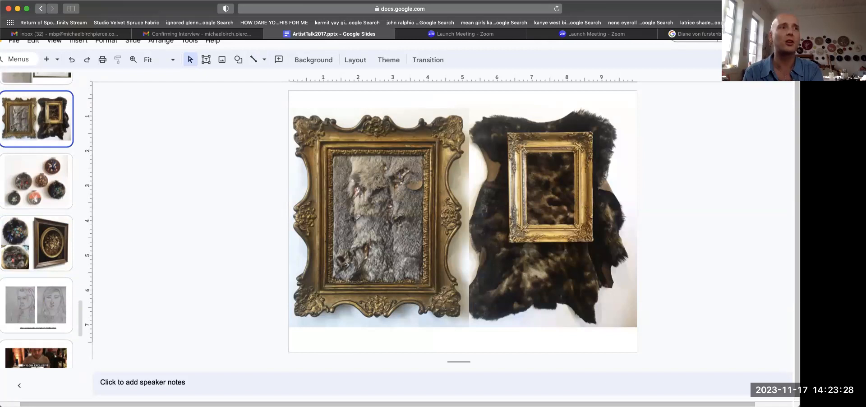
click(36, 181)
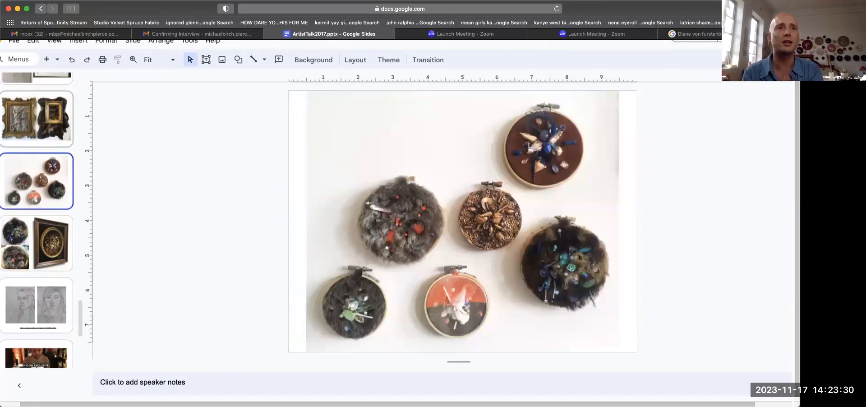
scroll(down, 3)
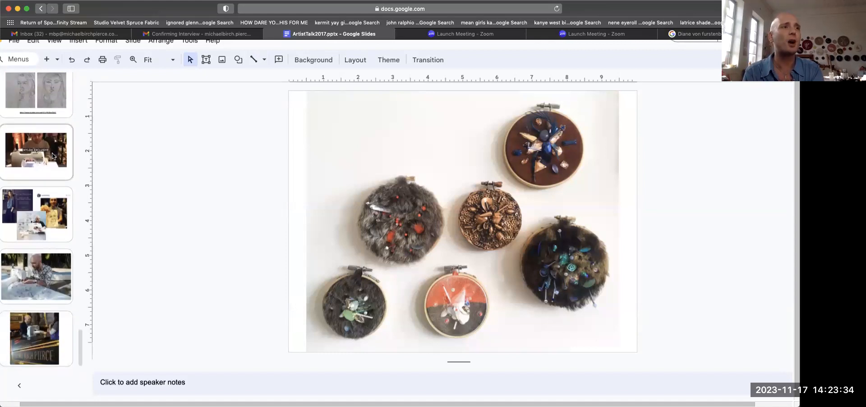
View the NYLON EXCLUSIVE slide, select its sewing-machine video, then advance to the event collage.
click(52, 156)
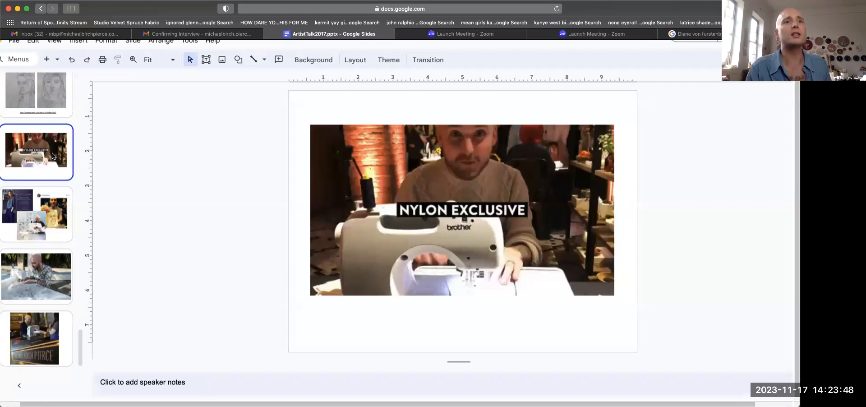
click(462, 210)
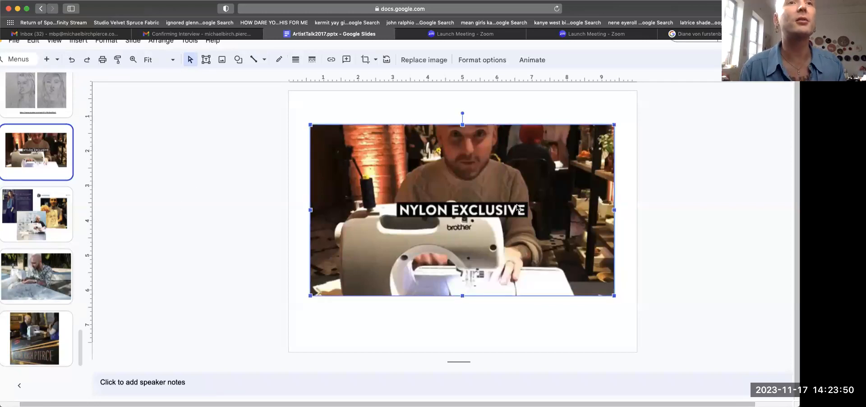
click(302, 214)
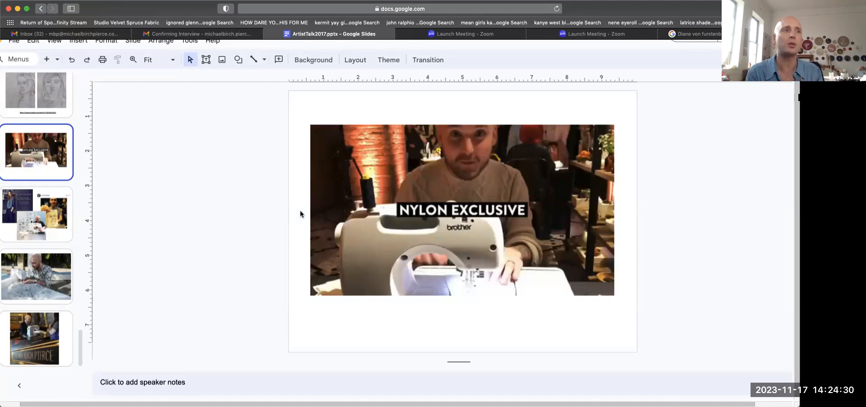
click(36, 214)
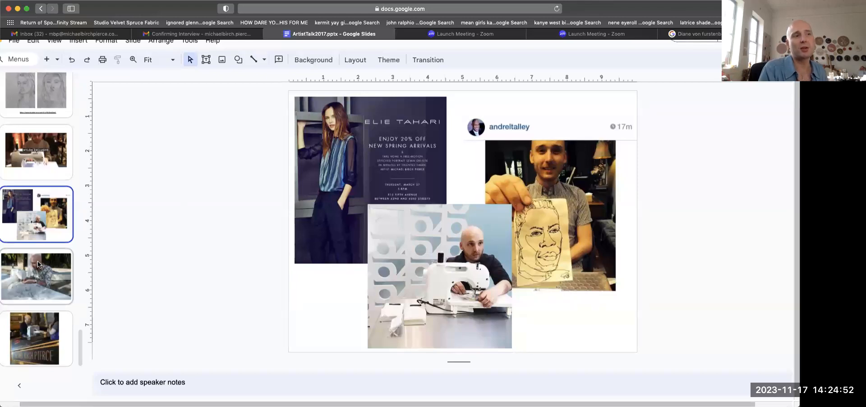
Advance to the live-portrait slide of the sewing-machine booth under the artist's name sign.
click(36, 276)
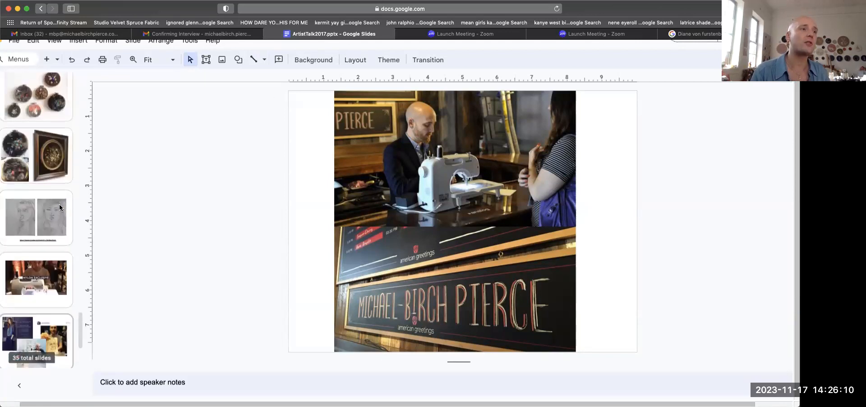
scroll(down, 3)
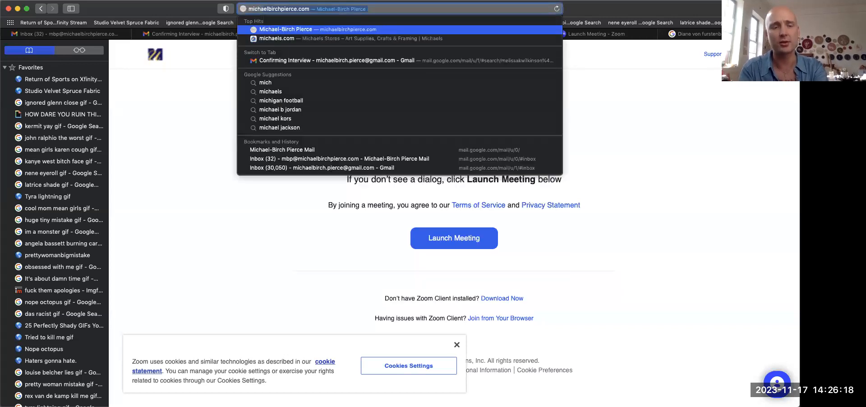
Search Google for Michael-Birch Pierce Levi's and open the Custom Trucker Jacket article.
text(michael birch pierce levis)
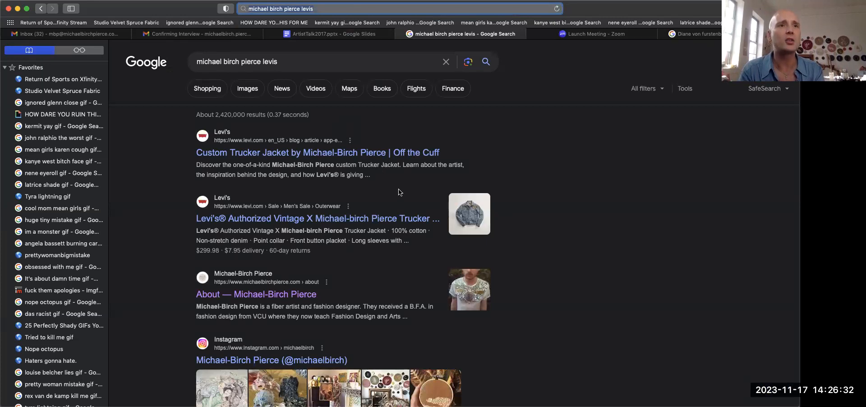
mouse_move(407, 202)
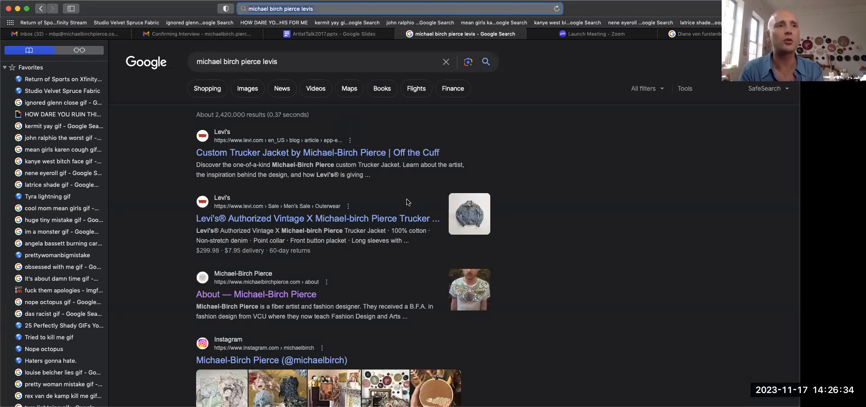
mouse_move(373, 222)
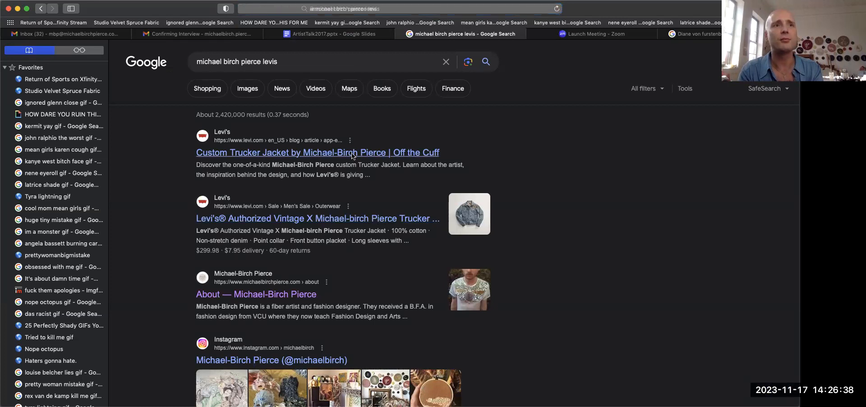
click(317, 153)
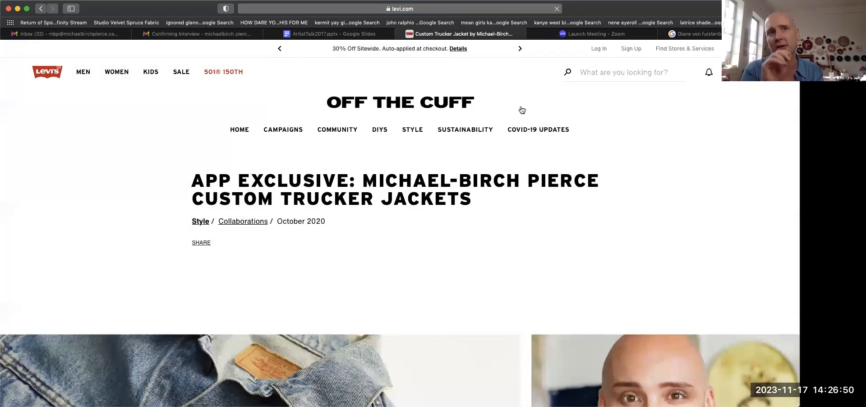
mouse_move(472, 258)
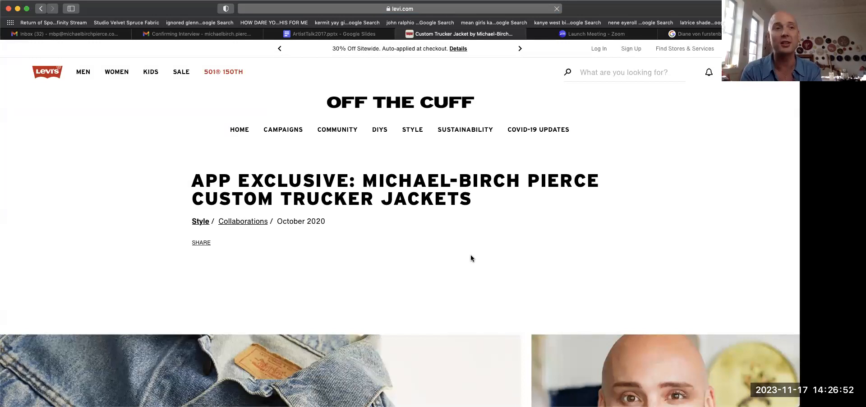
Scroll through the Levi's jacket photos and interview to the closing 'is fashion art' question.
scroll(down, 3)
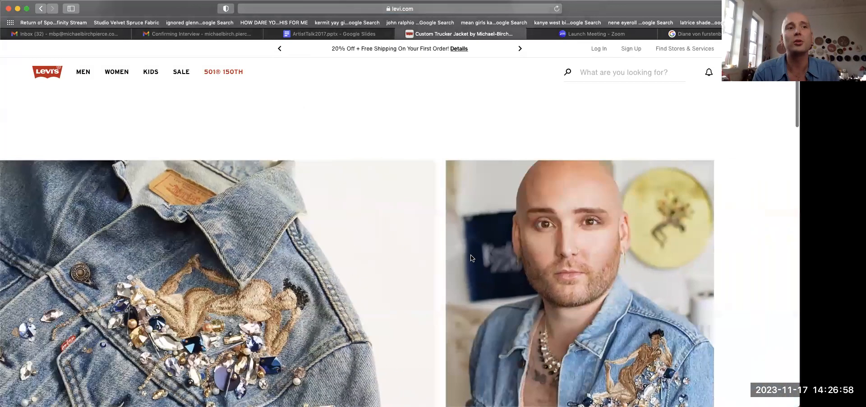
scroll(down, 3)
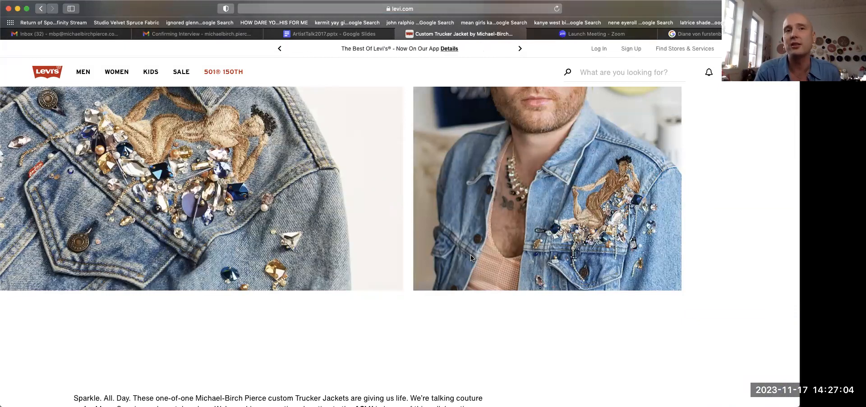
scroll(down, 3)
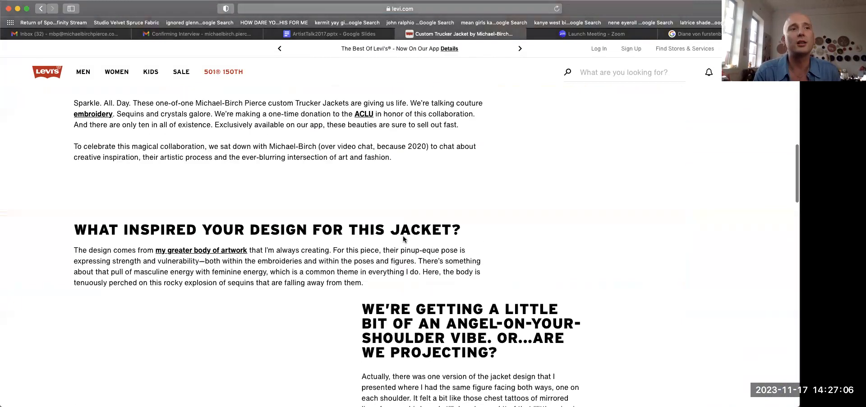
scroll(down, 3)
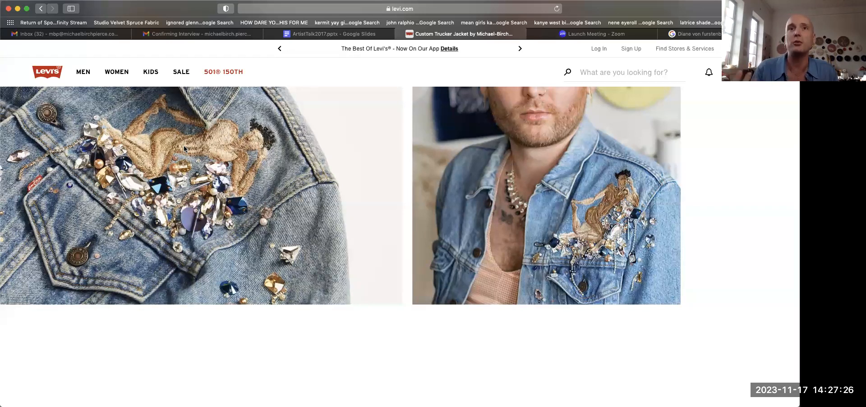
scroll(down, 3)
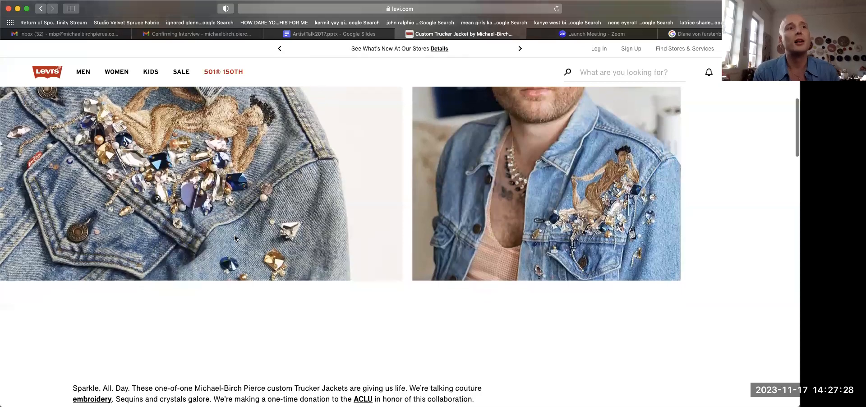
scroll(down, 3)
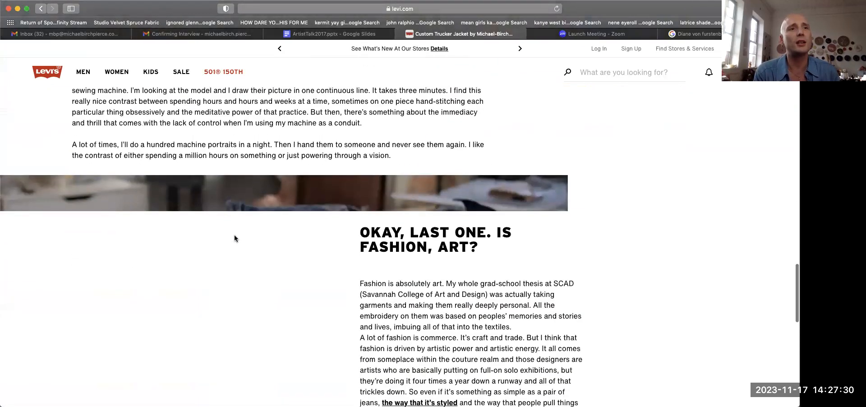